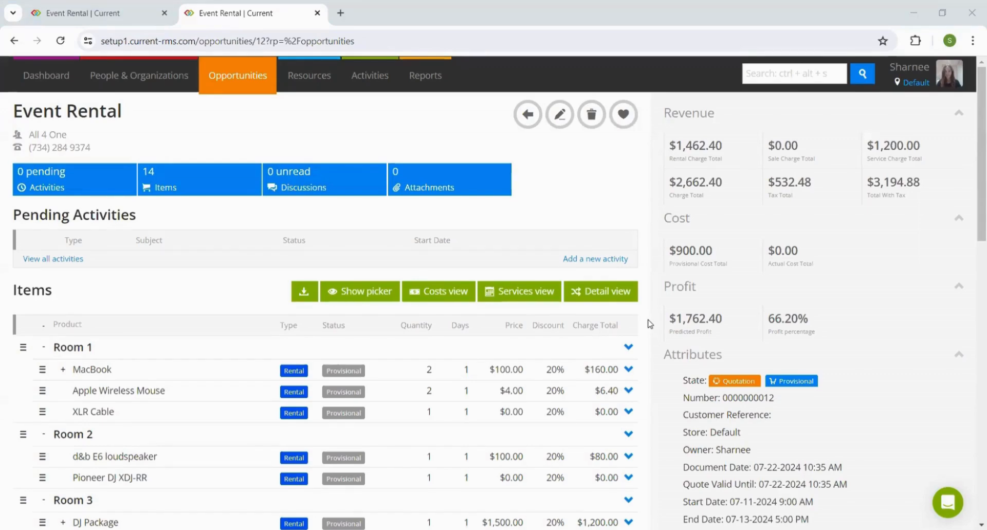
- View the Current RMS Quote estimate from the Print section and scroll through its rooms and totals
scroll(down, 3)
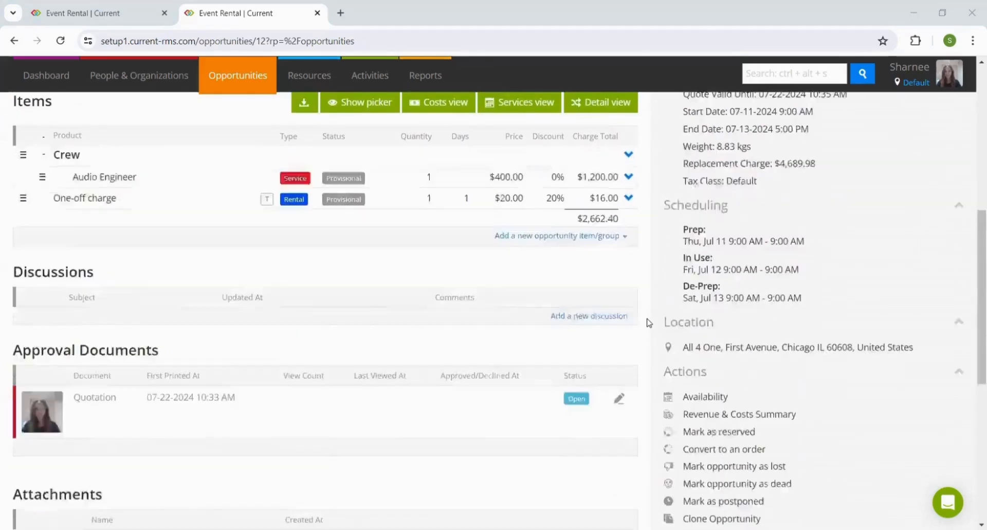
scroll(down, 3)
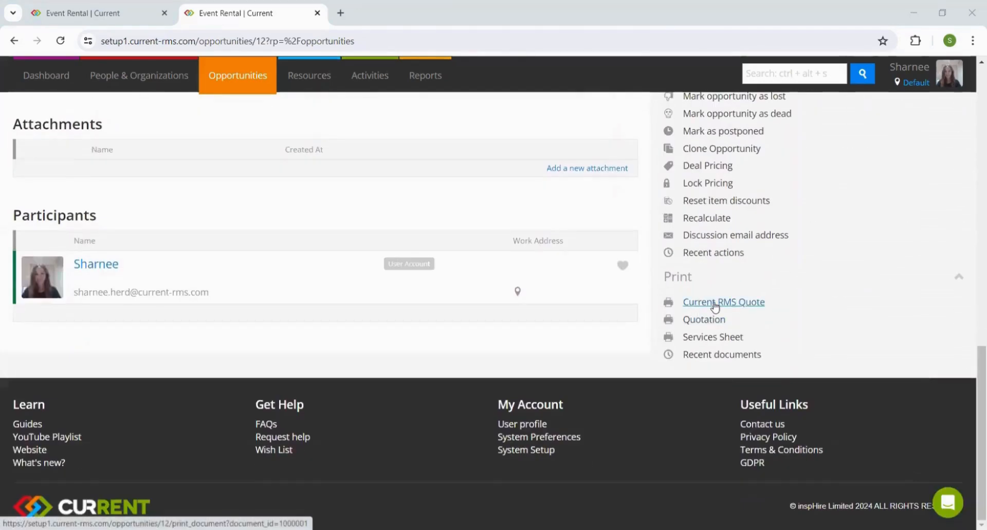
click(723, 302)
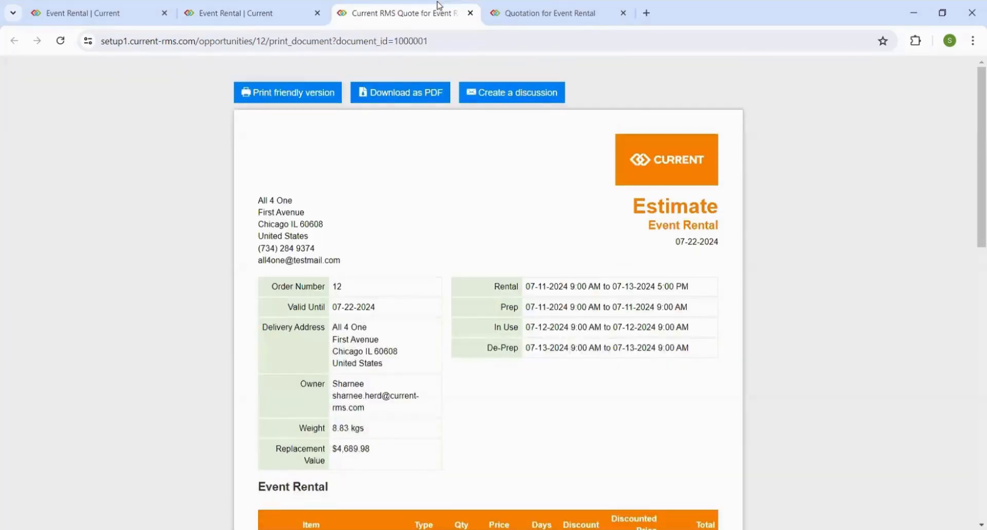
scroll(down, 3)
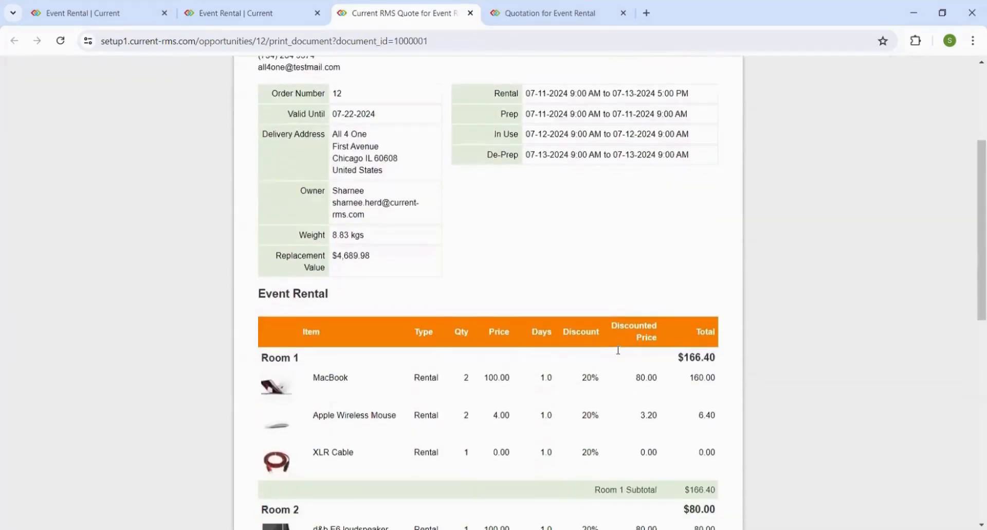
scroll(down, 3)
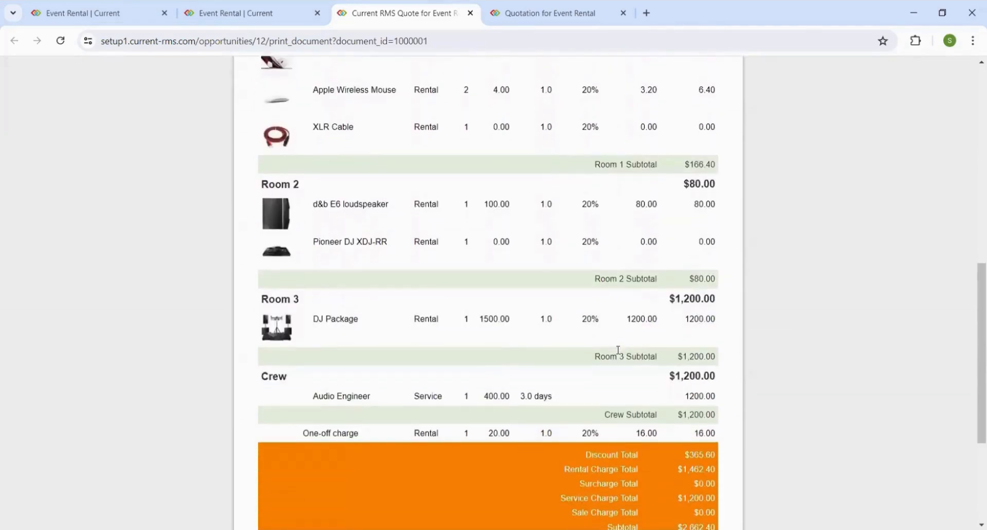
scroll(up, 3)
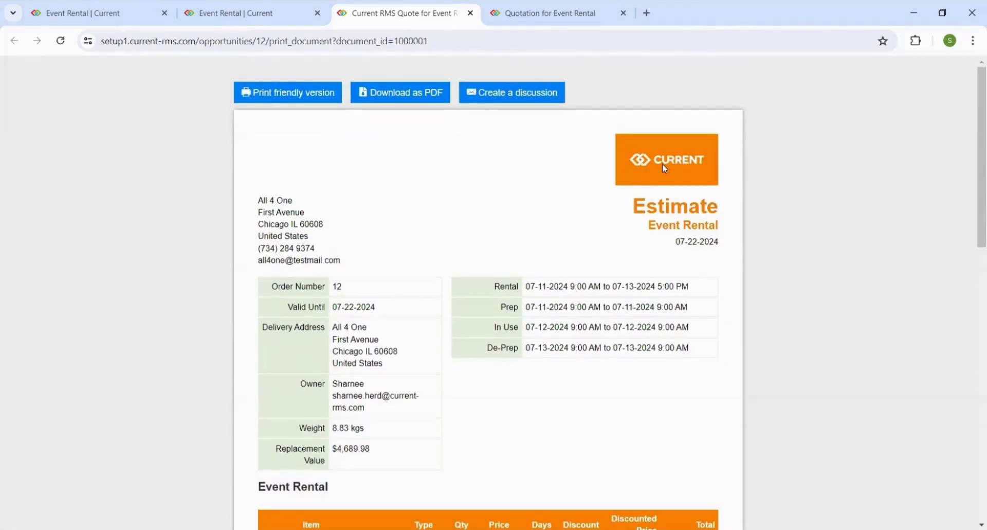
- Switch to the Quotation for Event Rental document and review its room-by-room item breakdown
click(556, 12)
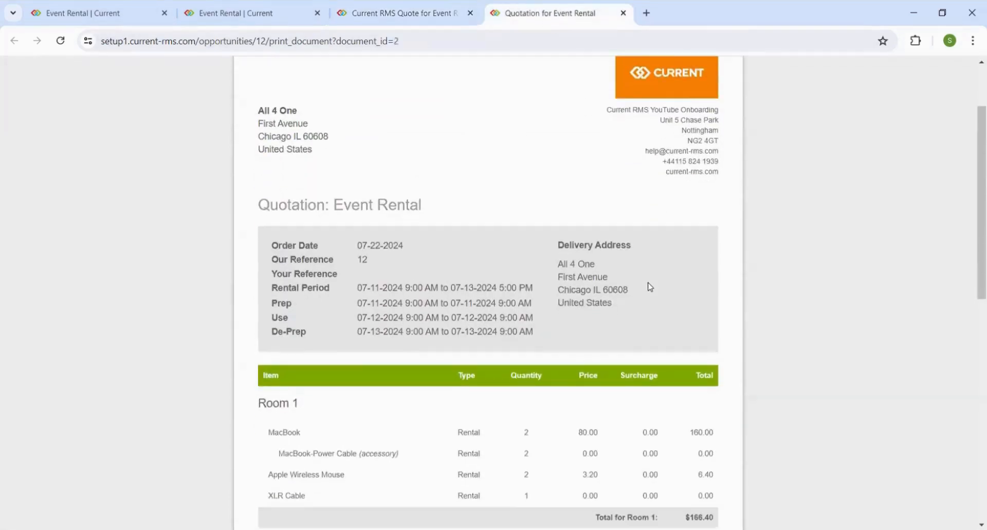
scroll(down, 3)
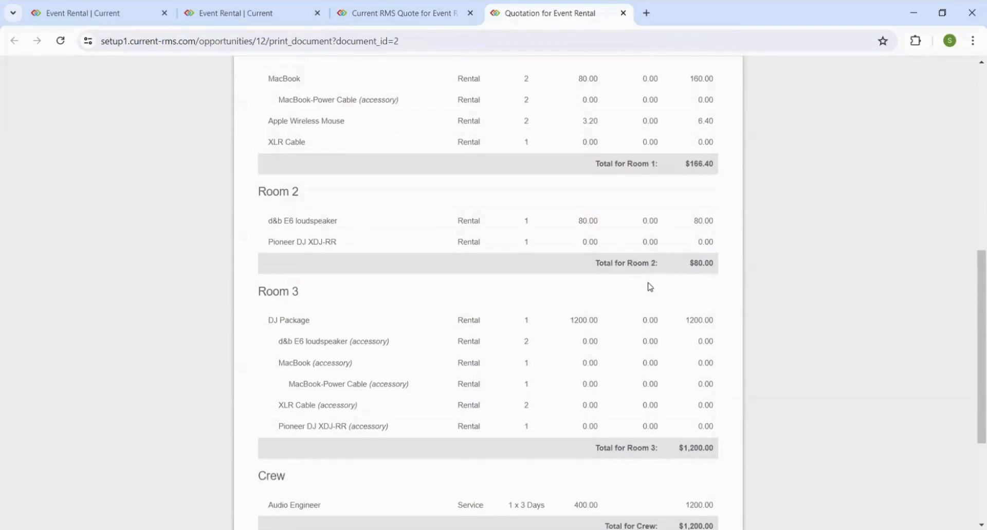
scroll(up, 3)
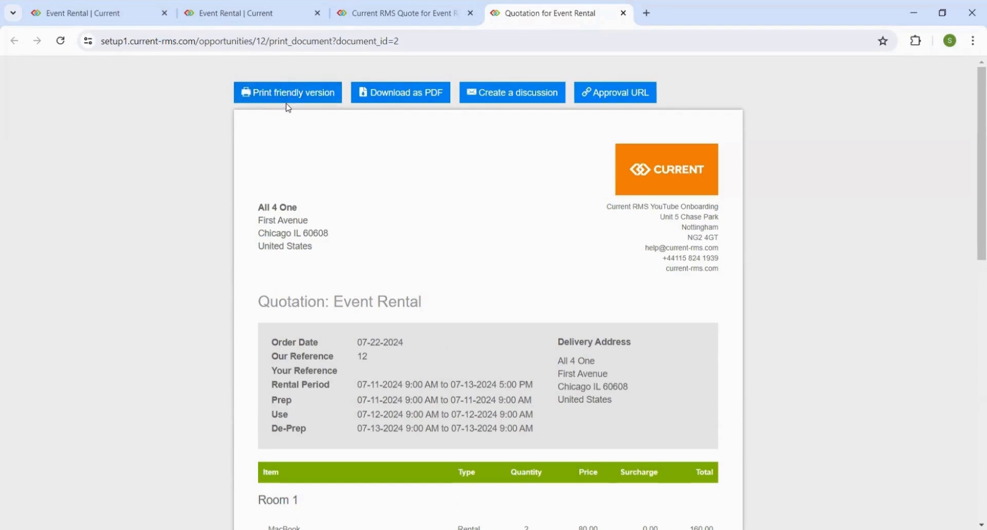
mouse_move(408, 92)
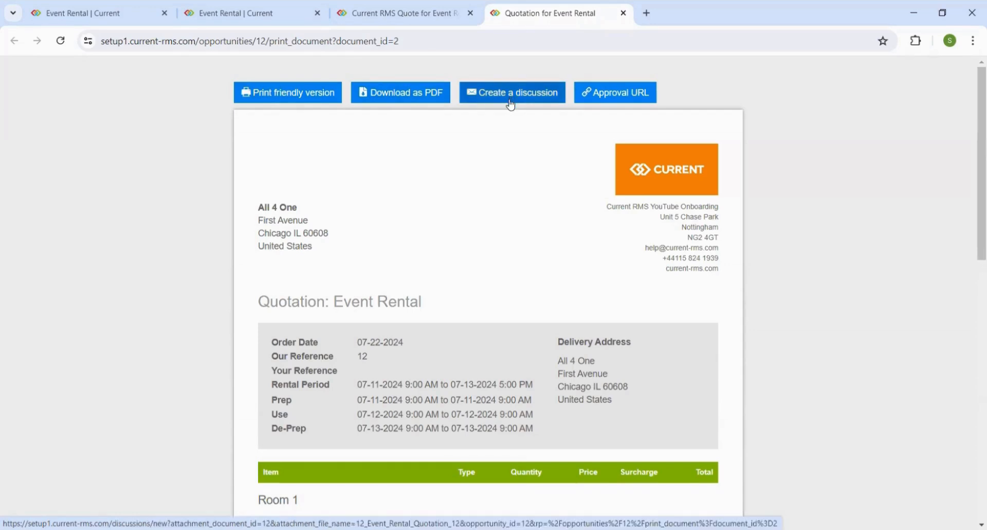
- Start a discussion to send the quotation link to All 4 One and read through the draft
click(512, 91)
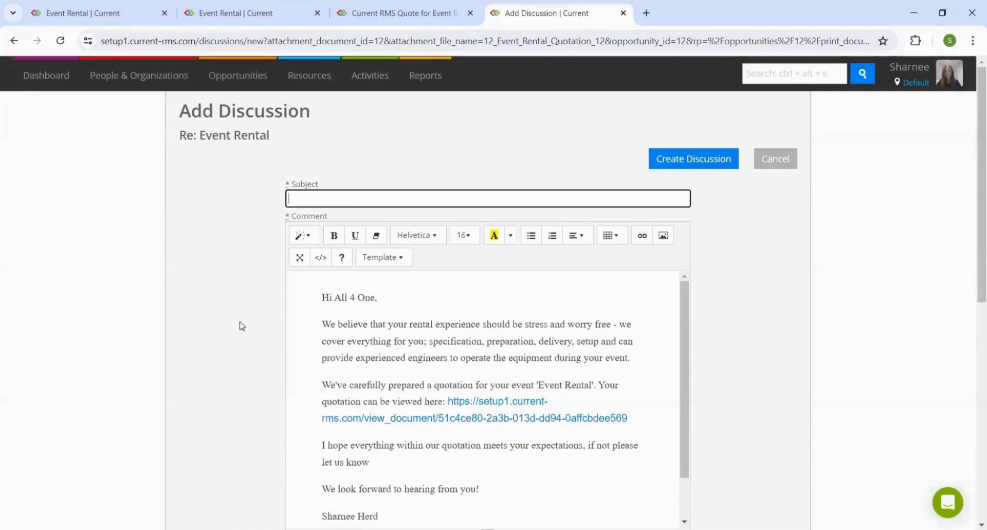
scroll(down, 3)
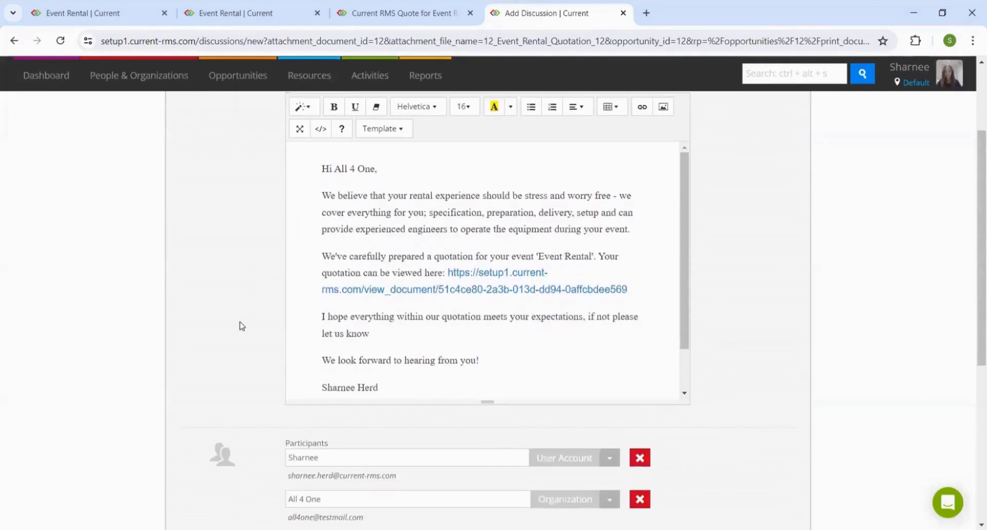
scroll(down, 3)
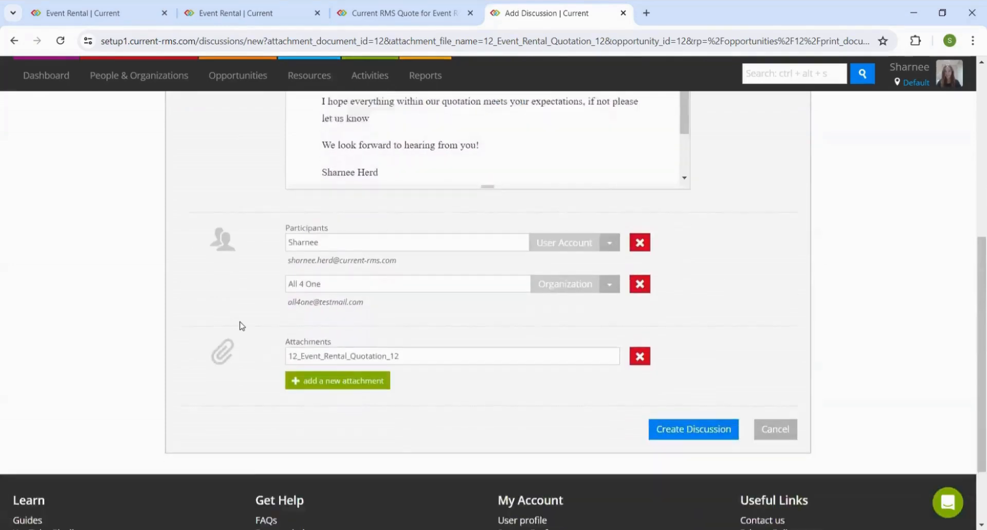
scroll(down, 3)
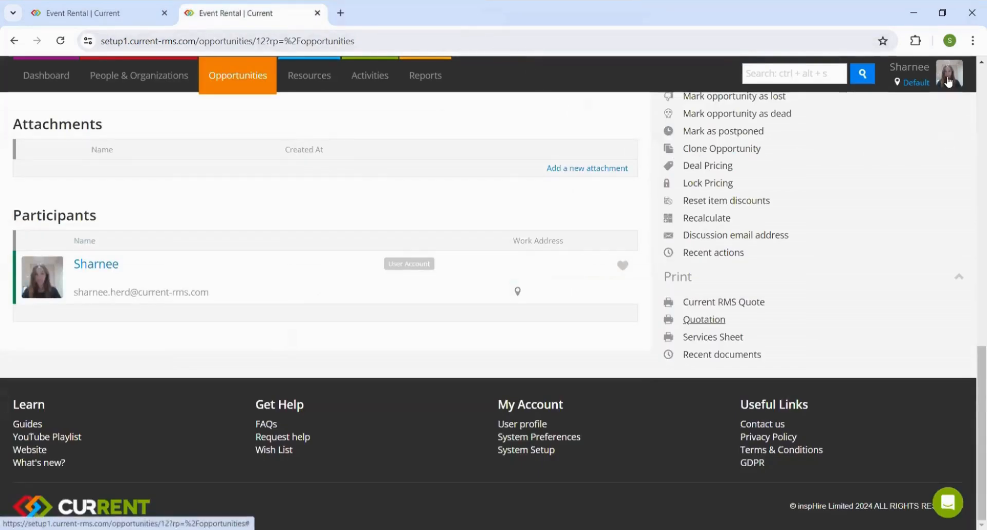
- Go to System Setup Document Layouts and search the list for Current RMS Quote
click(947, 72)
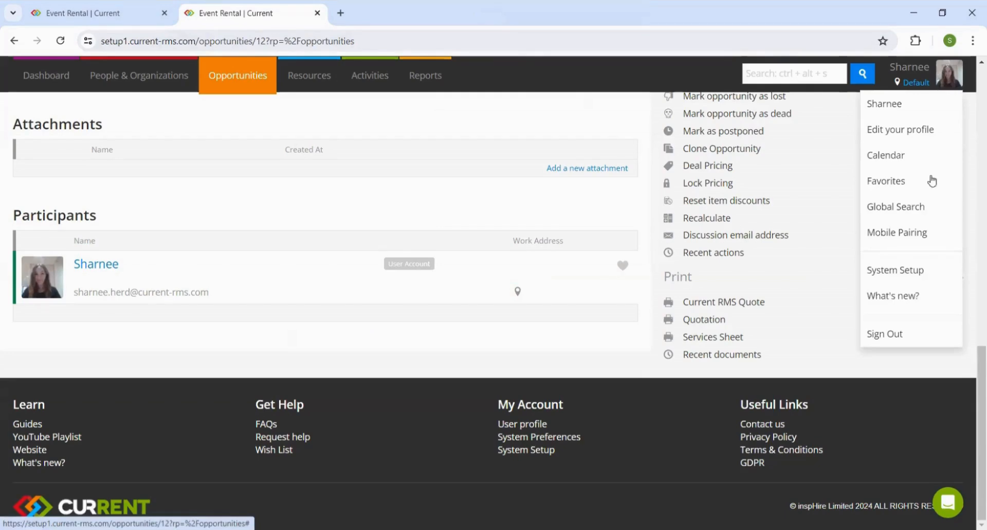
click(894, 269)
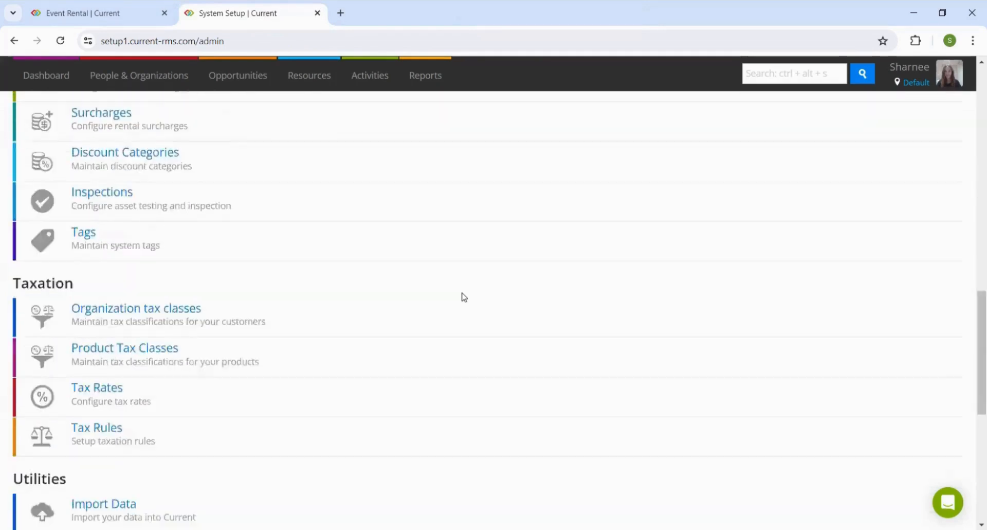
click(121, 295)
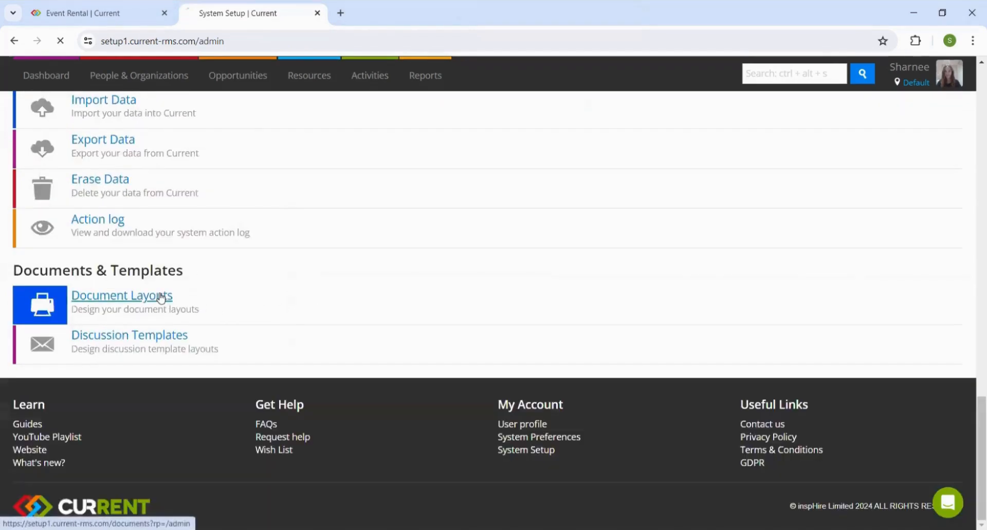
click(122, 295)
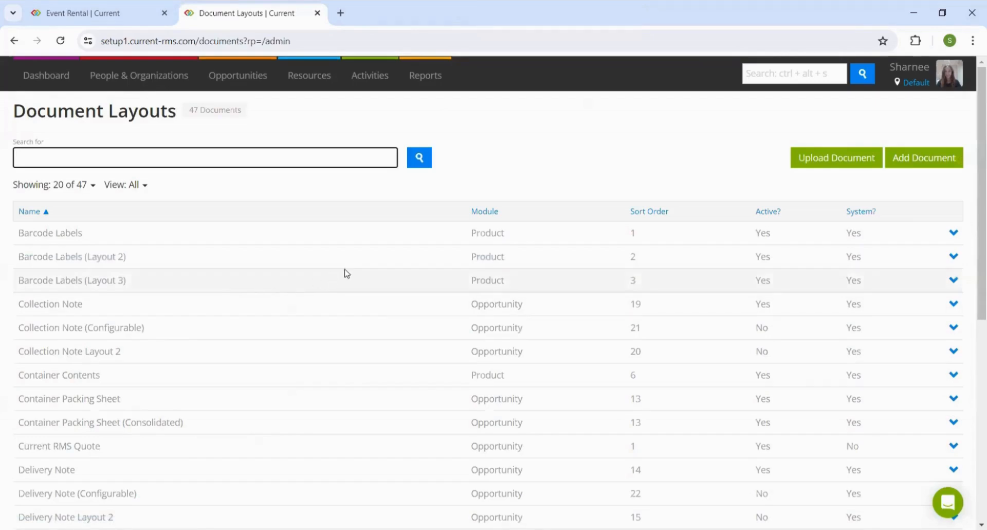
click(203, 156)
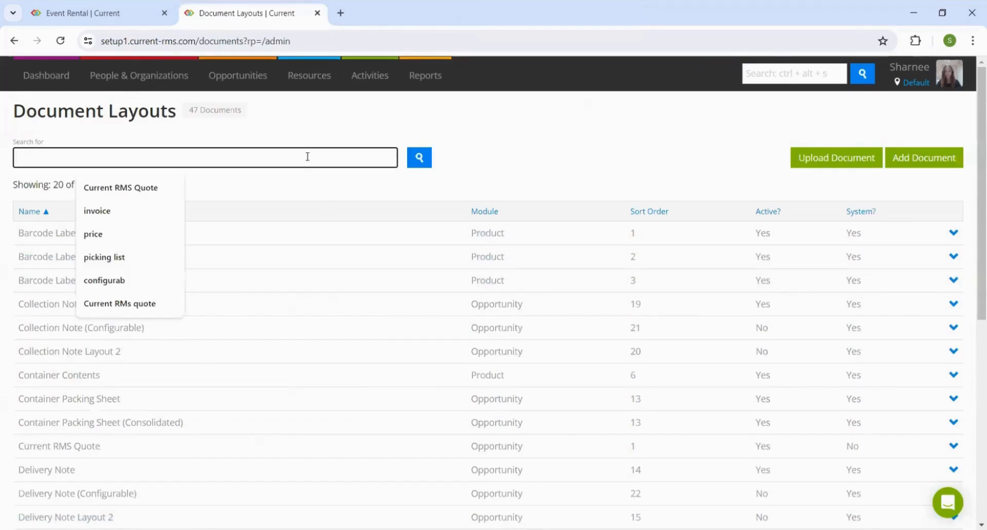
click(120, 187)
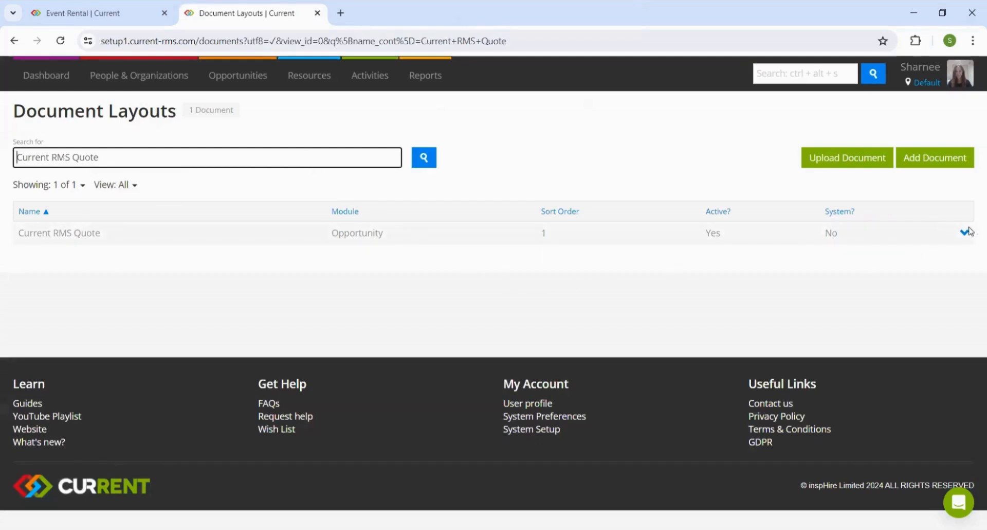
- Edit the Current RMS Quote layout to allow online approval with signature required
click(965, 232)
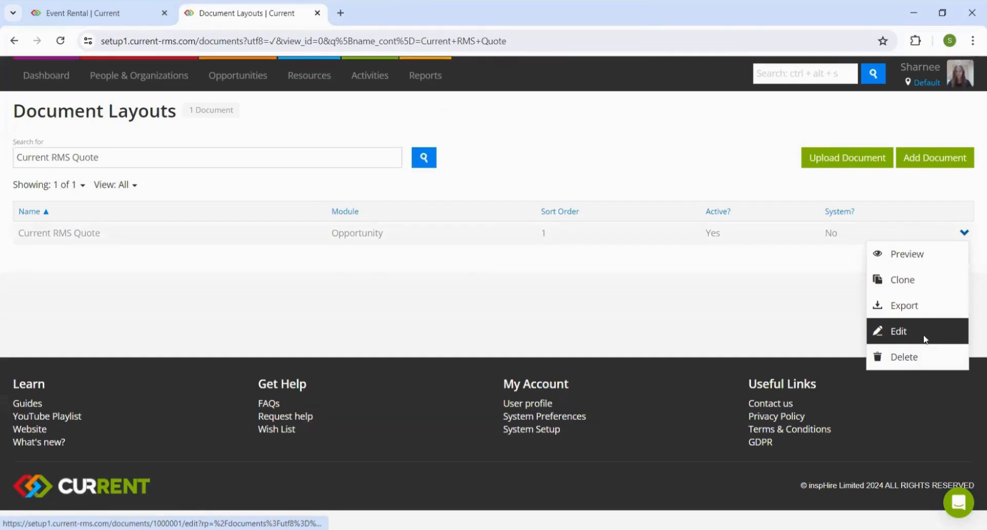
click(896, 330)
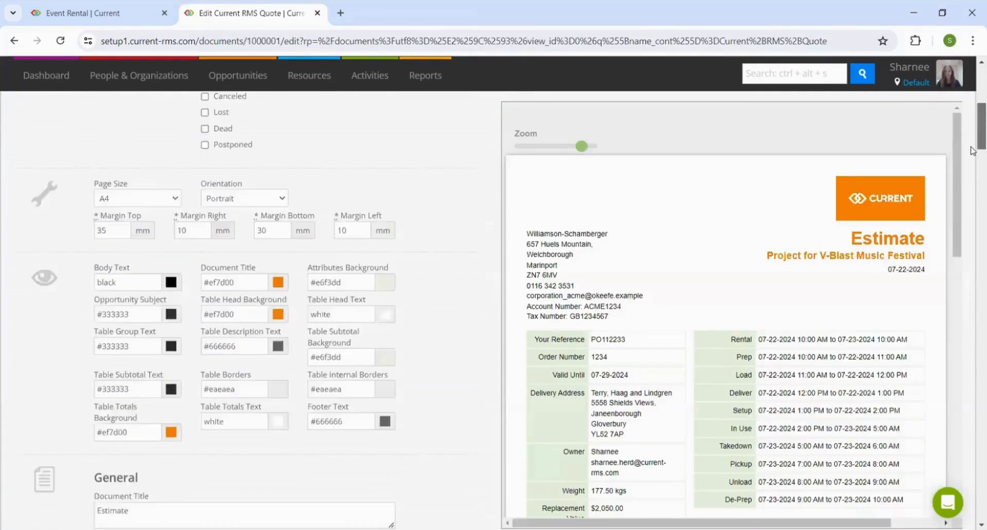
scroll(down, 3)
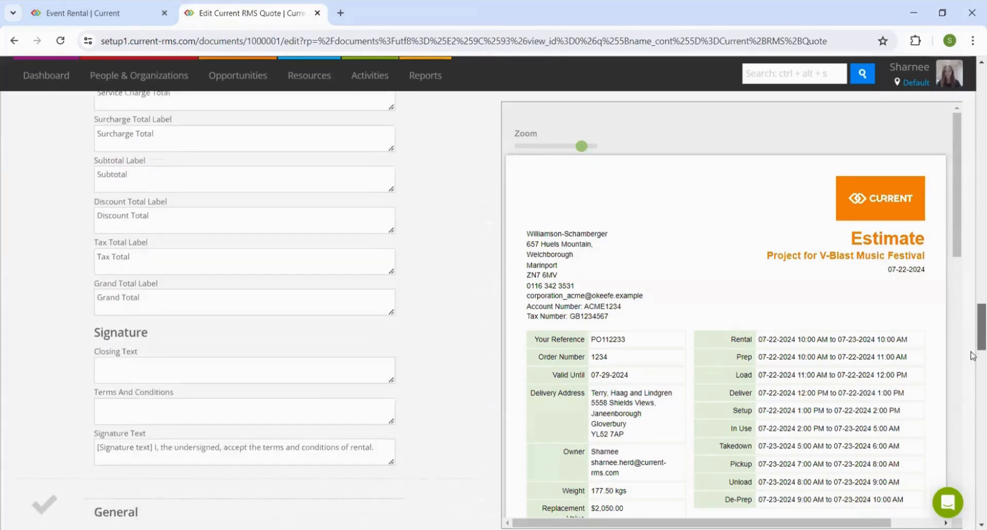
scroll(down, 3)
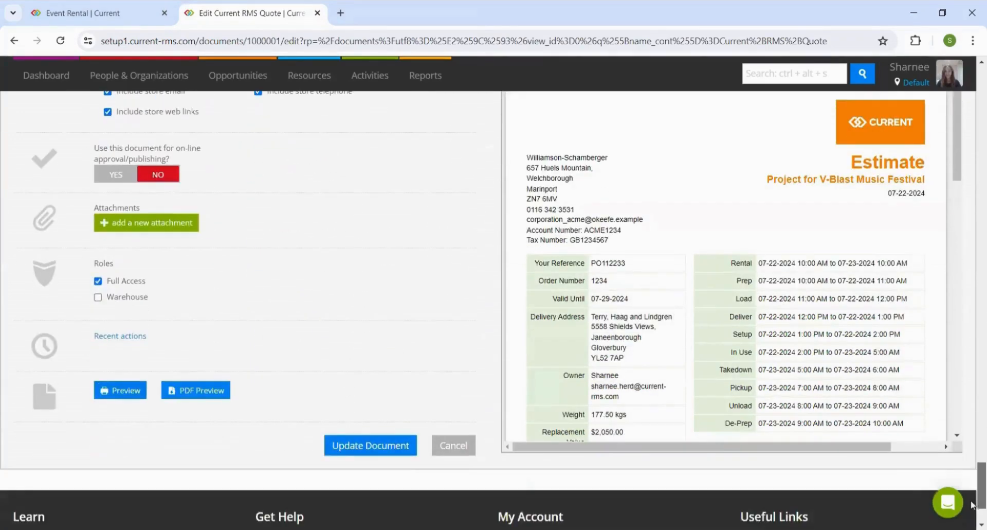
click(116, 173)
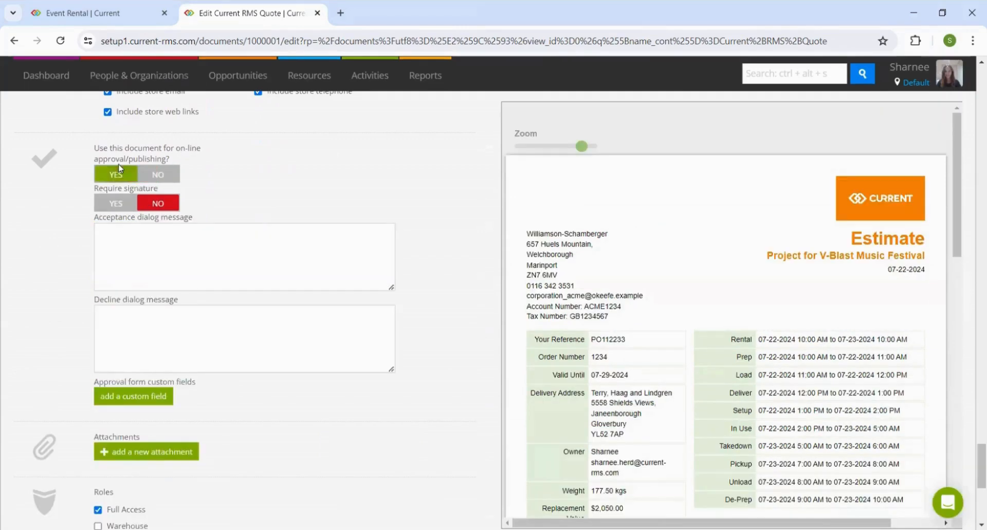
click(115, 202)
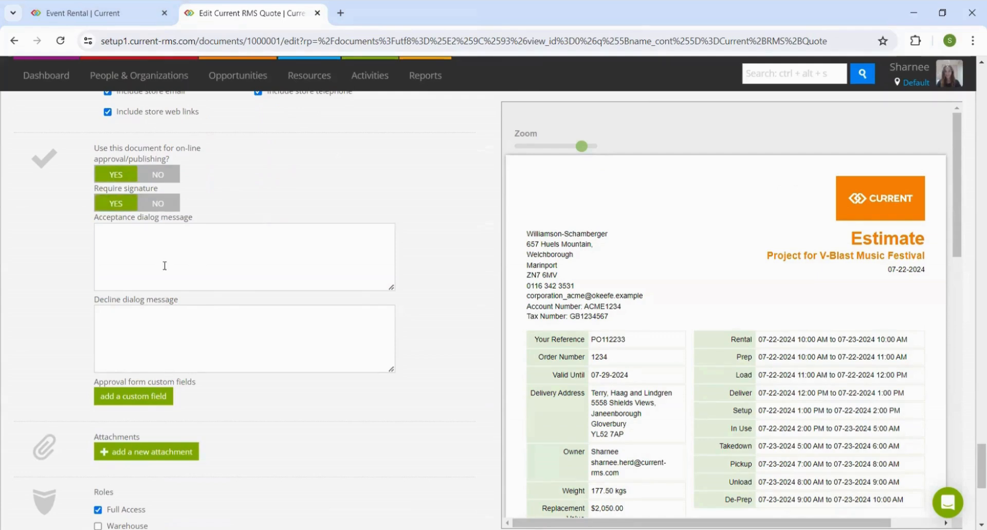
mouse_move(276, 363)
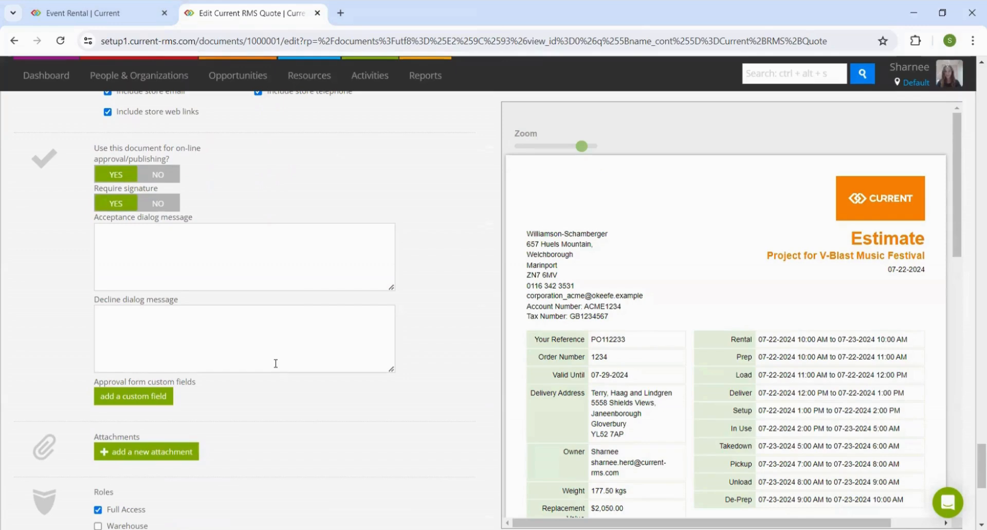
- Save the updated quote layout and close the Document Layouts page
scroll(down, 3)
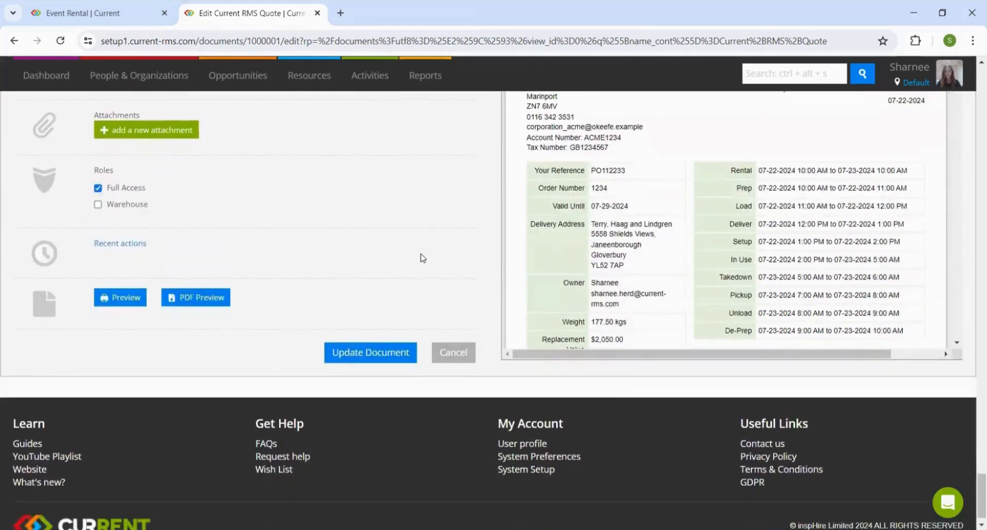
click(370, 351)
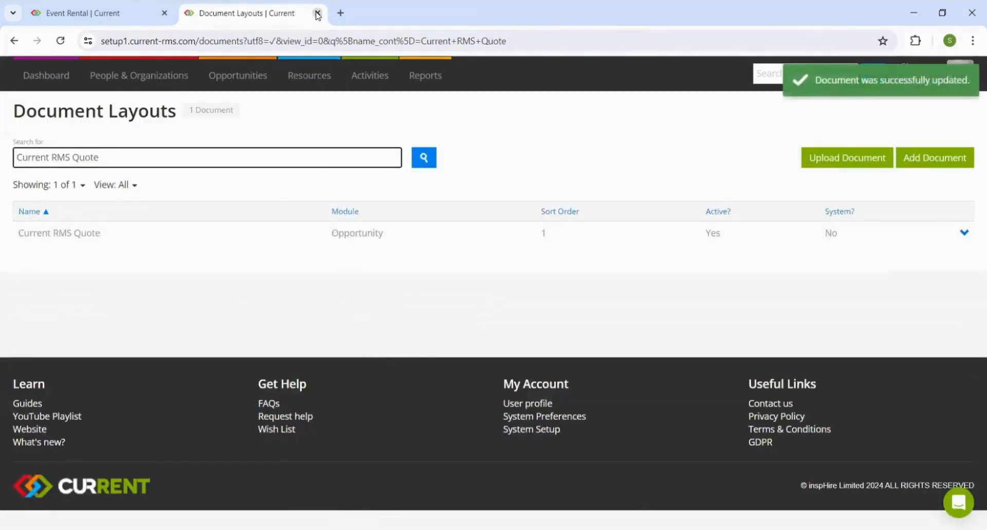
click(317, 12)
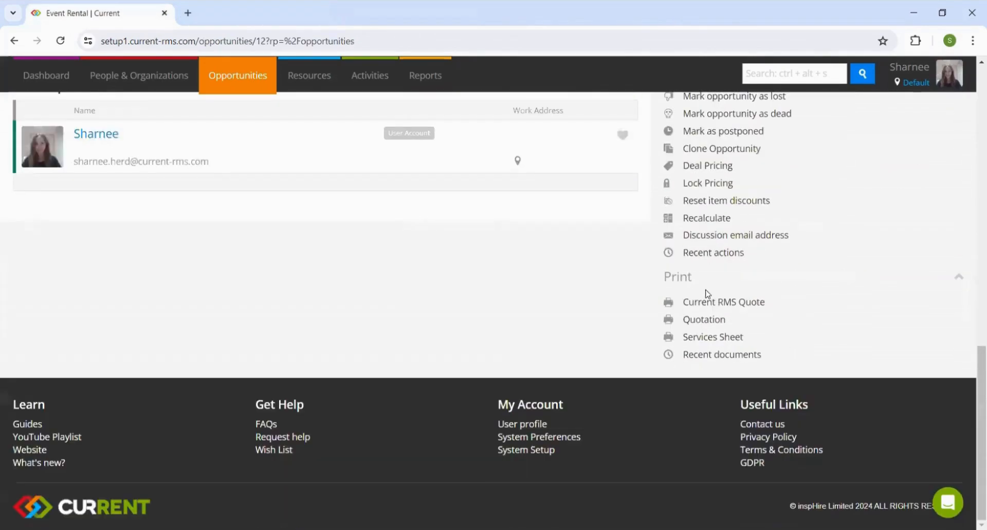
- Get the customer Approval URL for the printed Current RMS Quote and copy the link
click(723, 301)
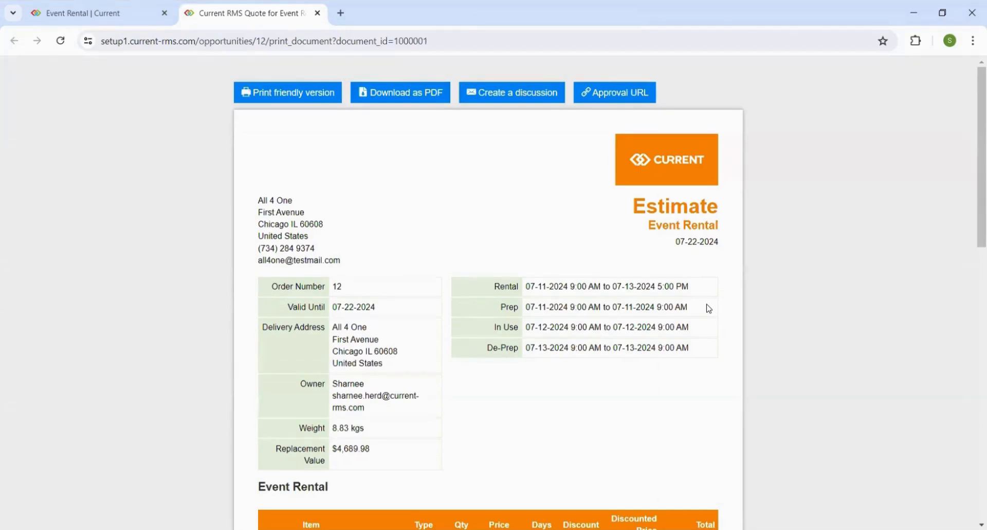
click(614, 92)
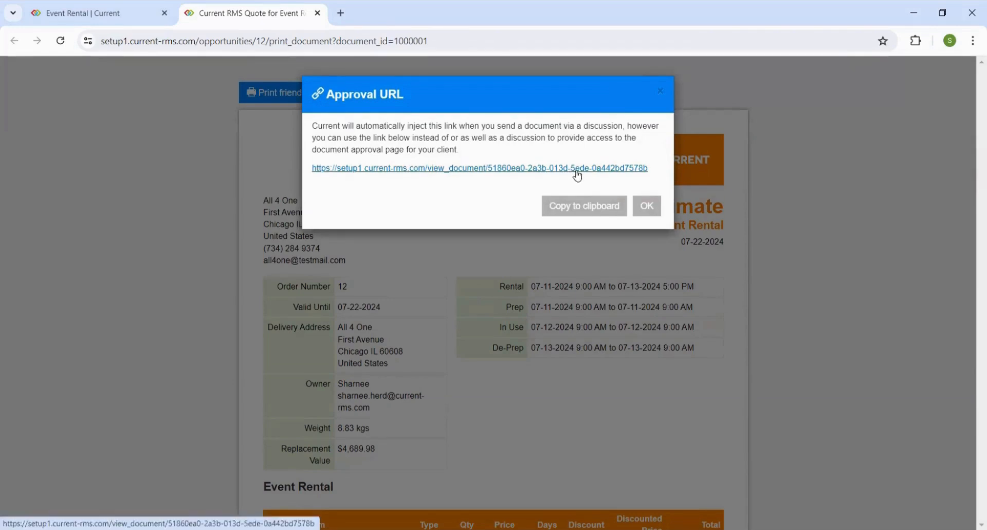
right_click(479, 168)
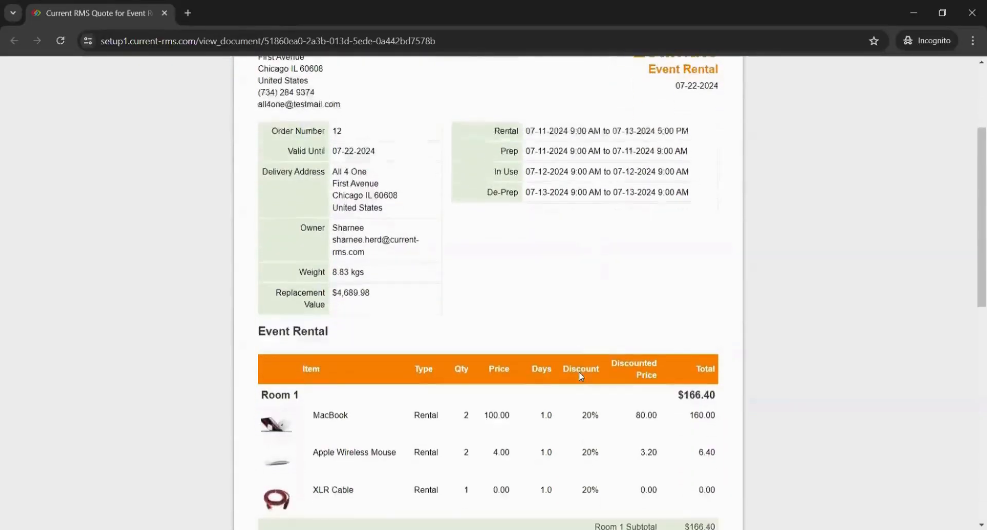
- Scroll through the customer-facing estimate with its accept, decline and comment options
scroll(down, 3)
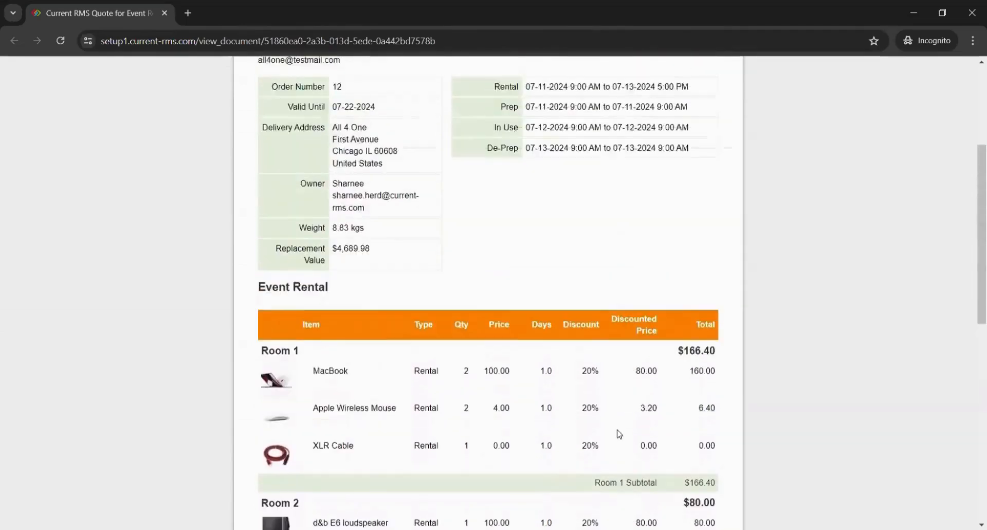
scroll(up, 3)
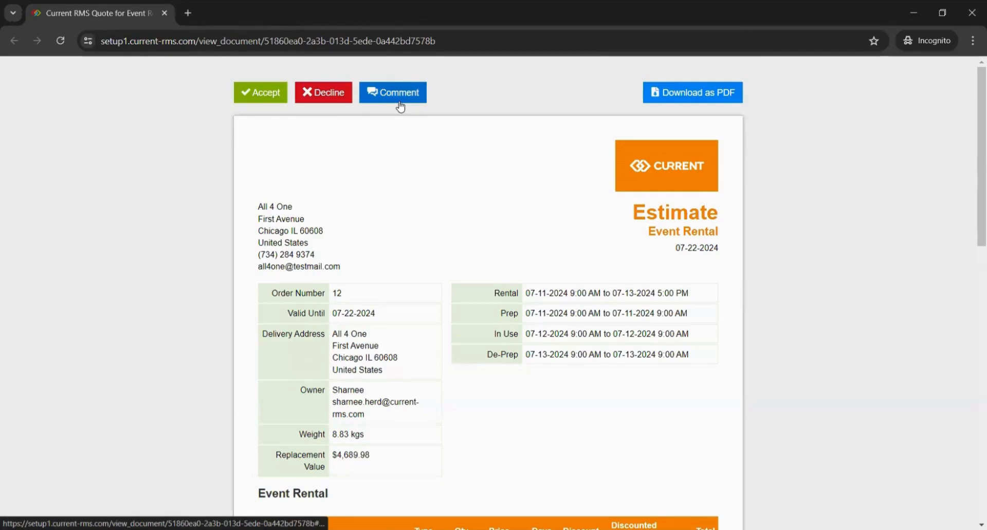
mouse_move(399, 127)
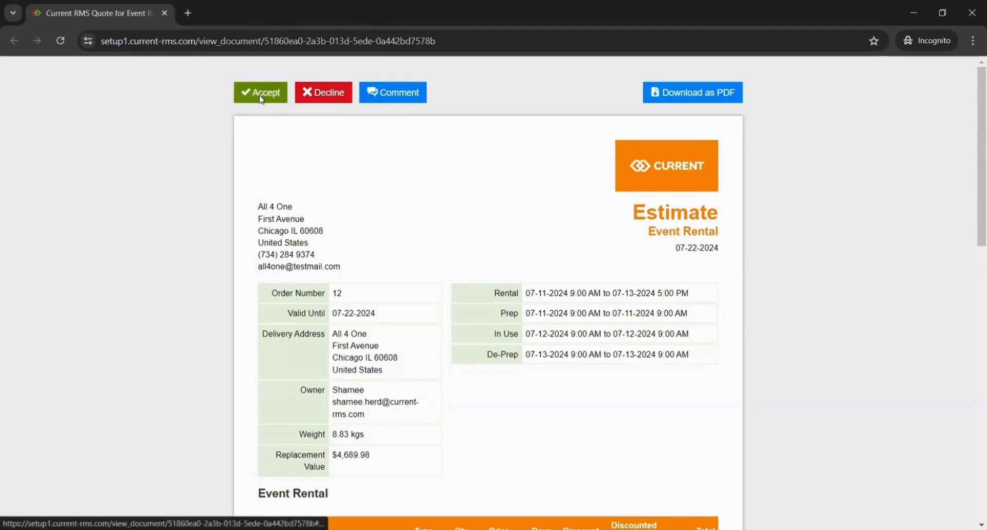
- Accept the quote as the customer with a drawn signature and check the acceptance confirmation
click(260, 91)
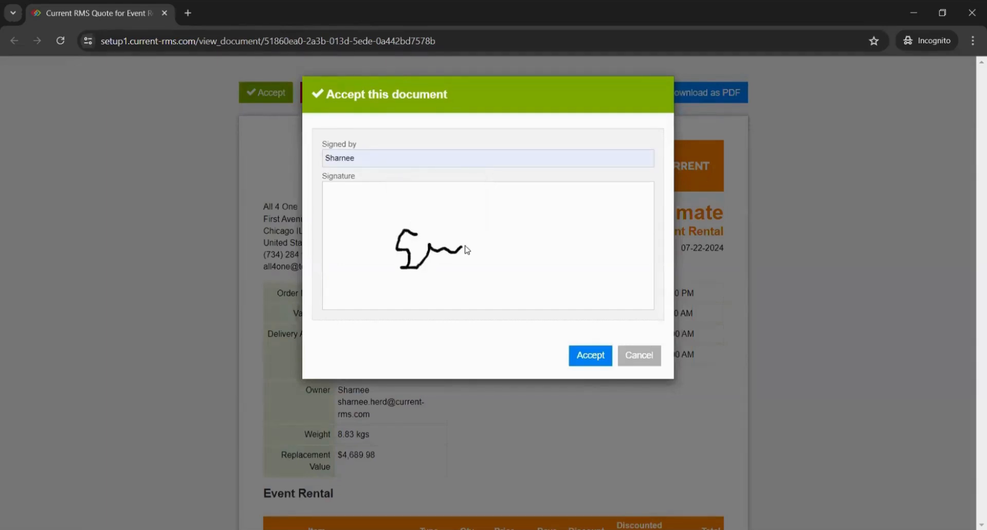
click(589, 355)
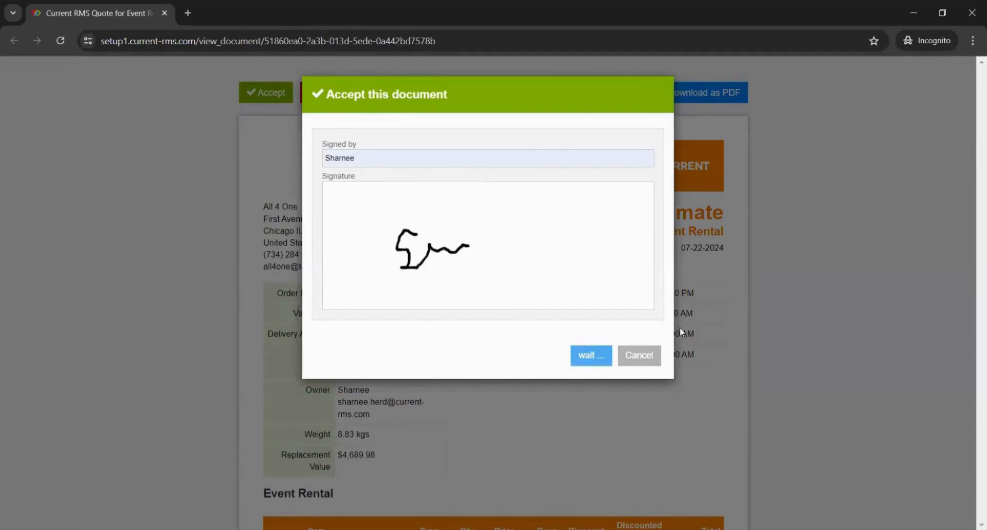
click(591, 355)
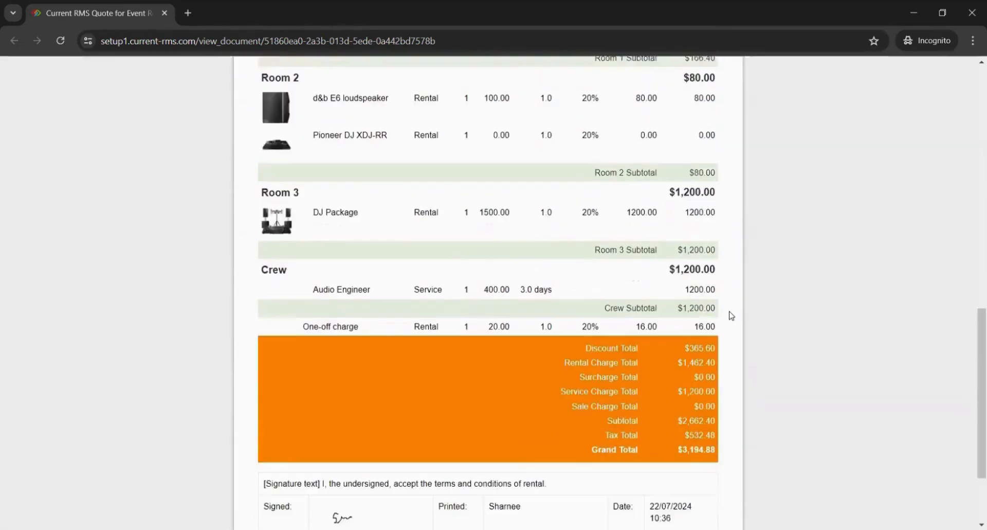
scroll(down, 3)
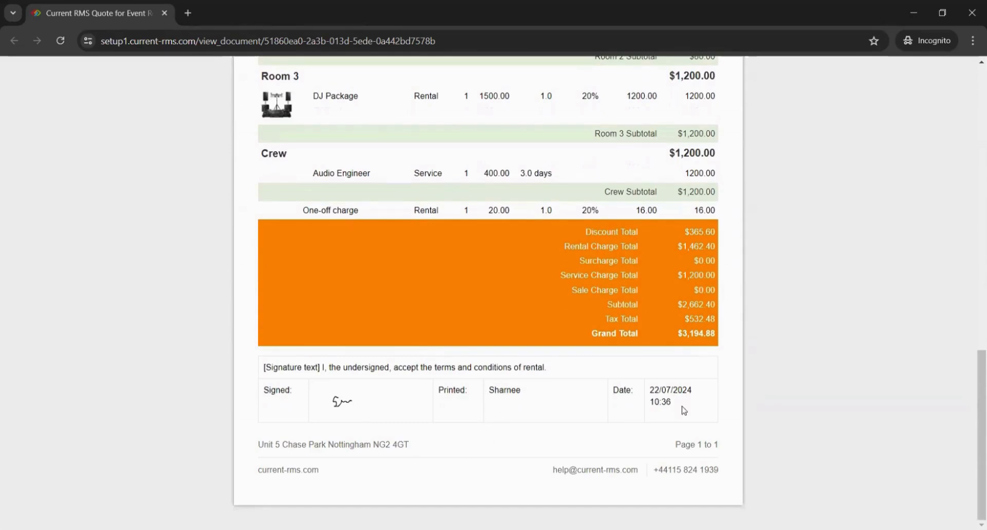
mouse_move(686, 436)
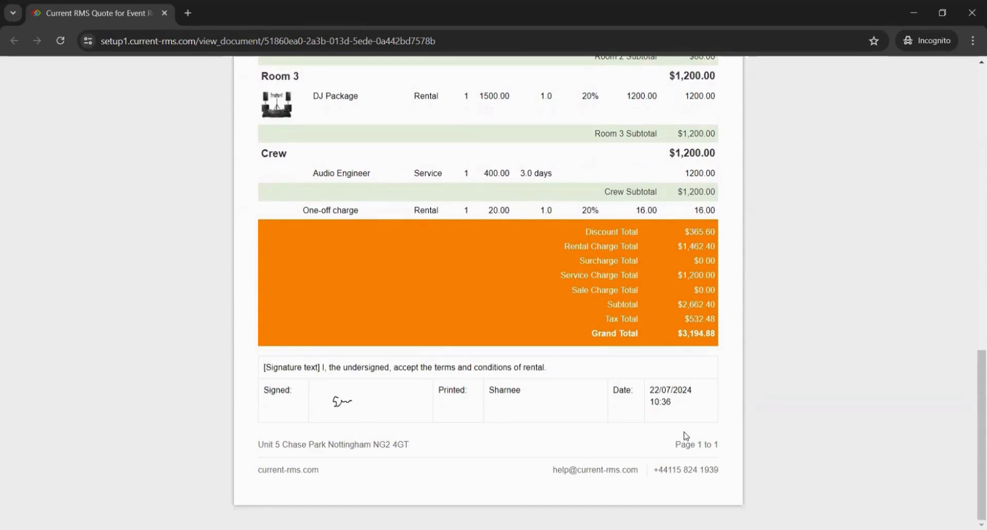
scroll(up, 3)
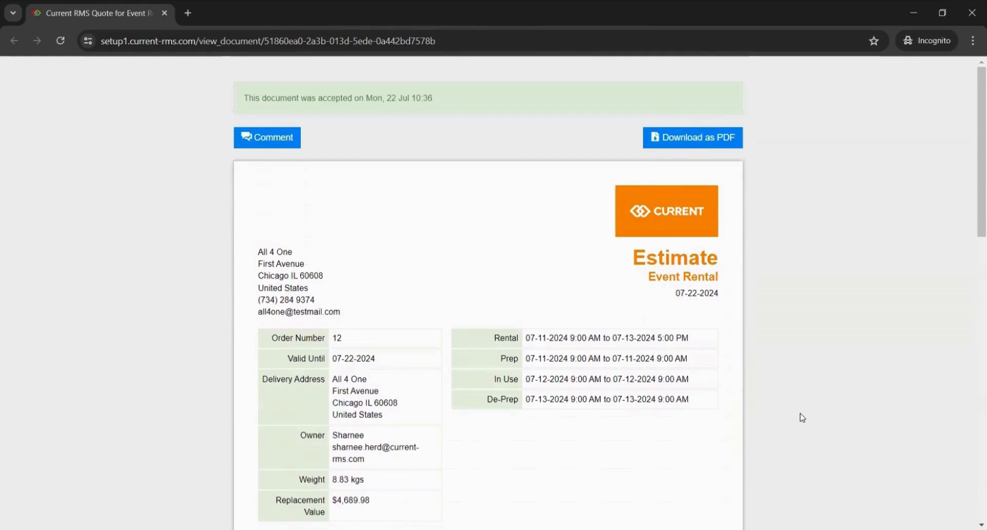
mouse_move(662, 503)
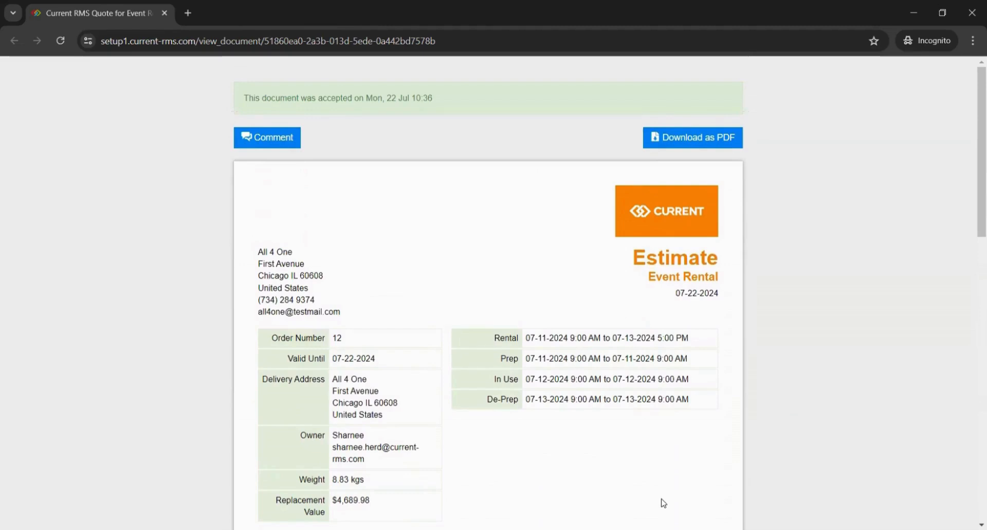
mouse_move(636, 442)
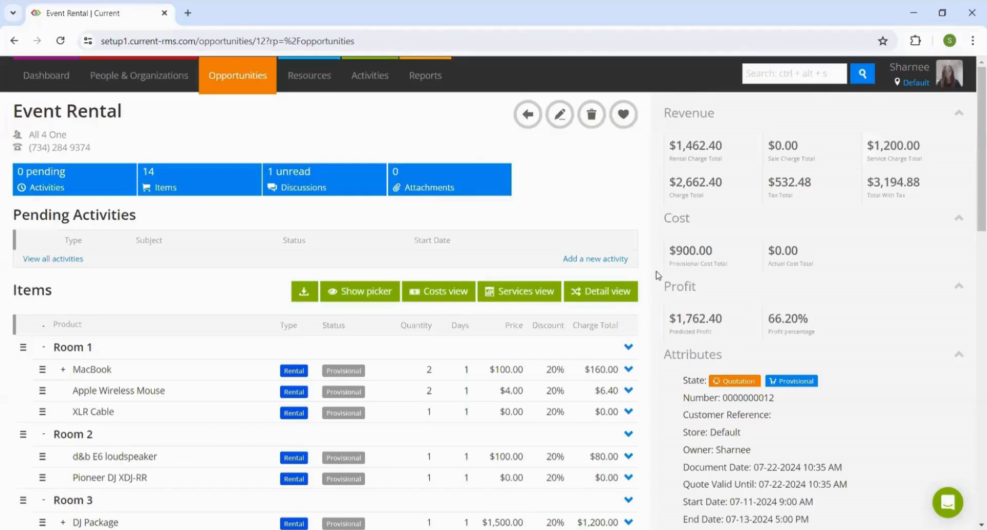
- Scroll to Approval Documents where the quote is listed as Accepted with its approval time
scroll(down, 3)
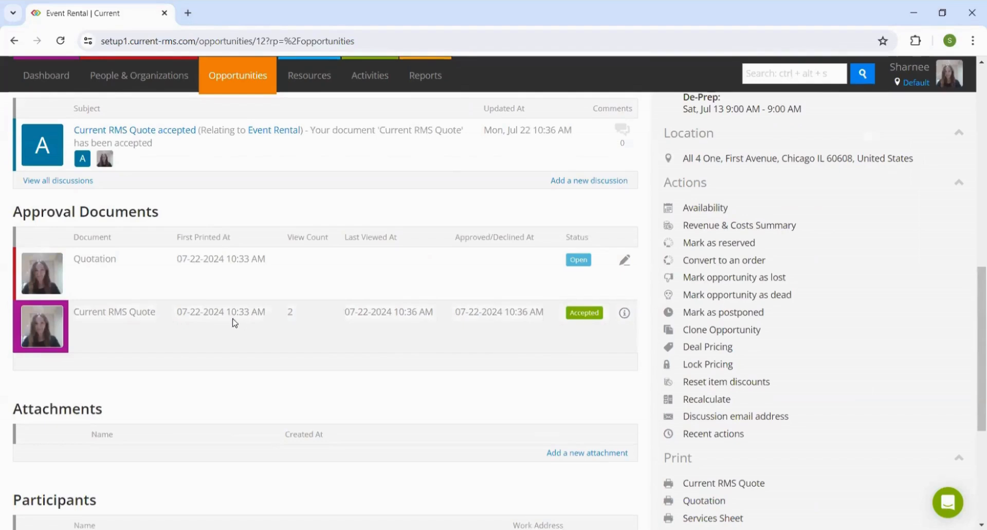
mouse_move(219, 338)
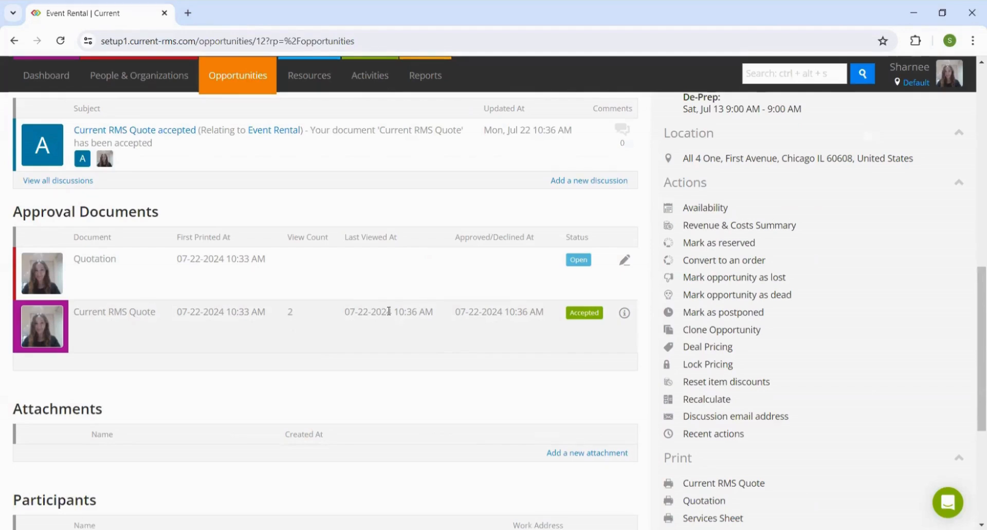
mouse_move(388, 327)
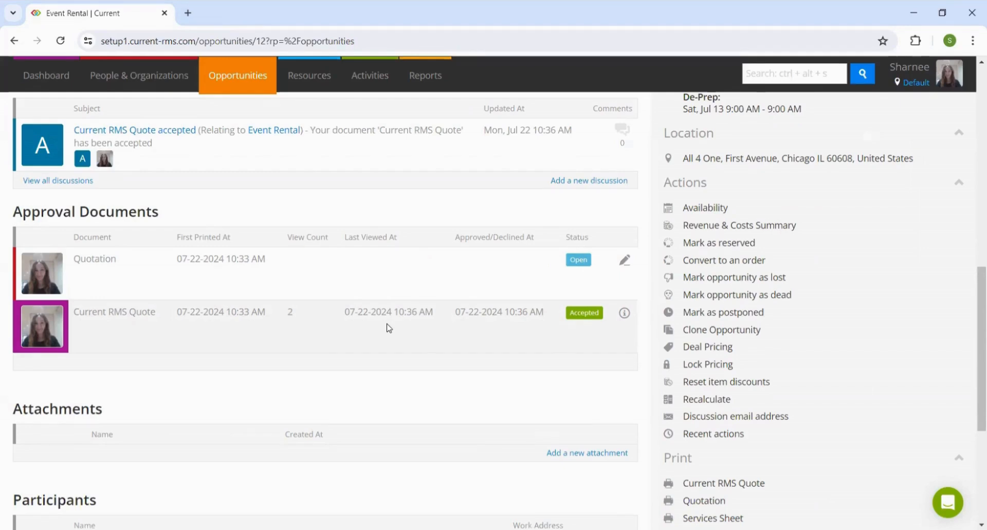
mouse_move(547, 324)
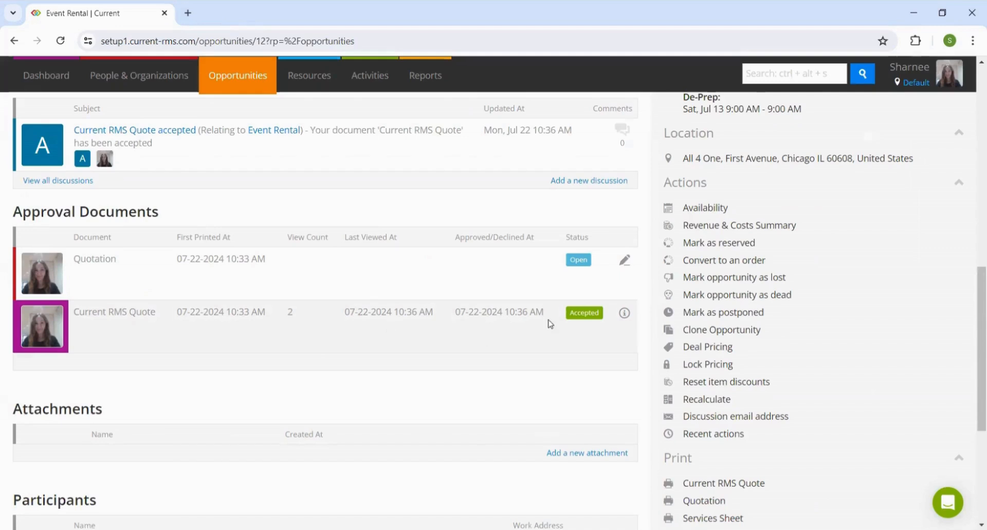
mouse_move(502, 326)
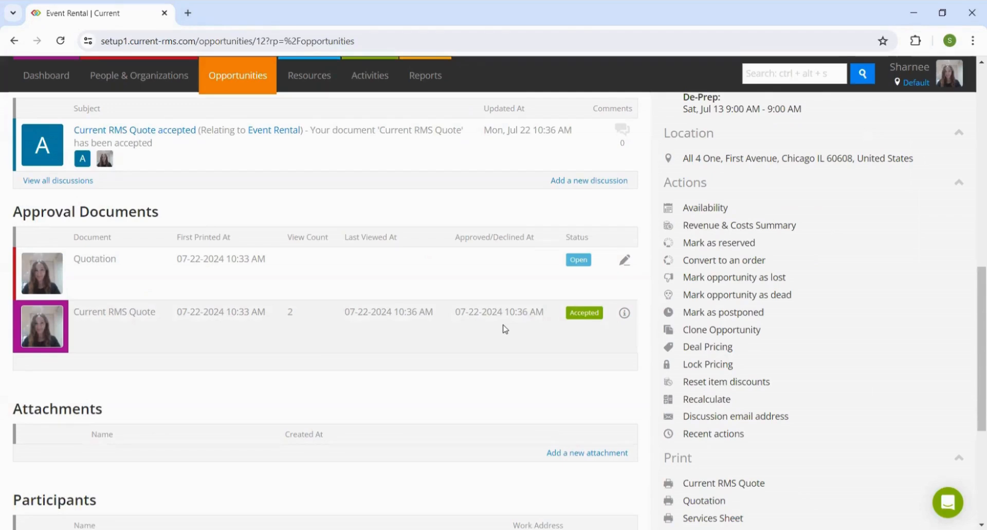
mouse_move(723, 259)
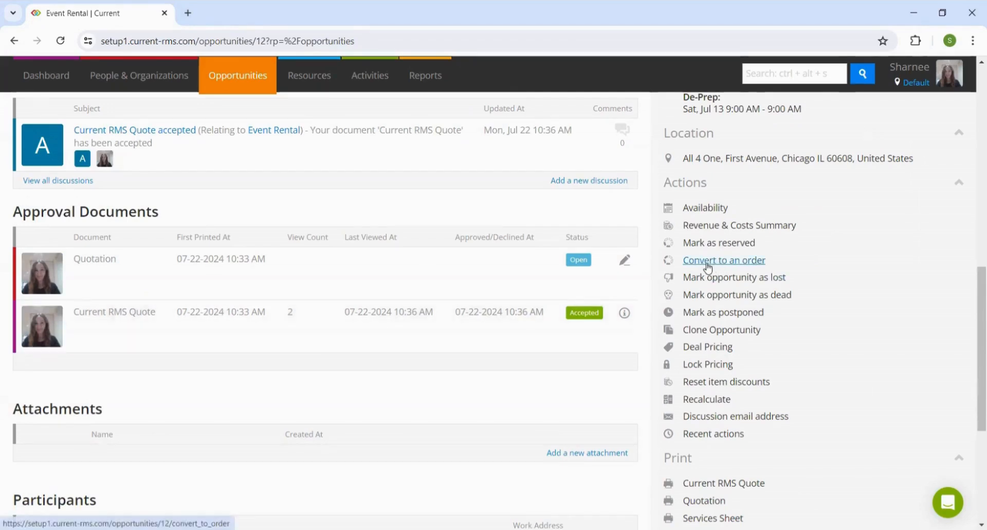